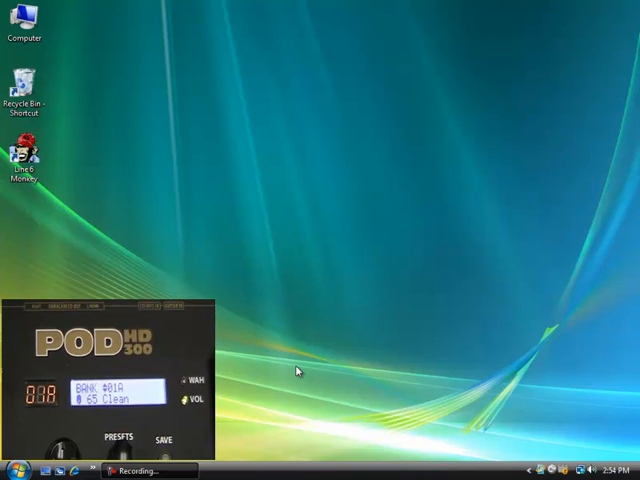
Step: Launch Line 6 Monkey from its desktop shortcut
left_click(24, 160)
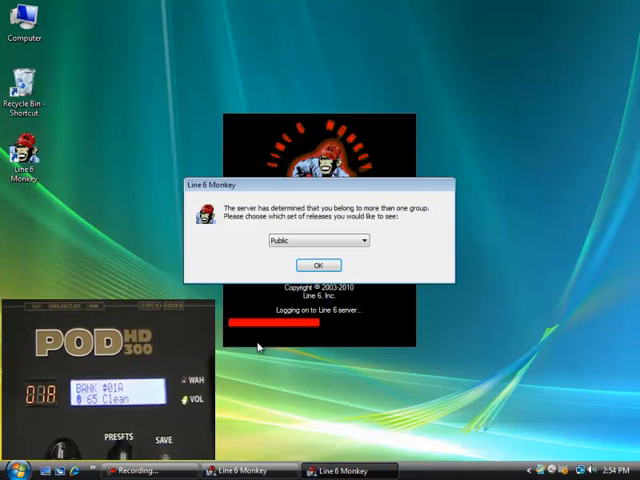
Step: Confirm the Public release group to log in and list the POD HD300 components
left_click(316, 264)
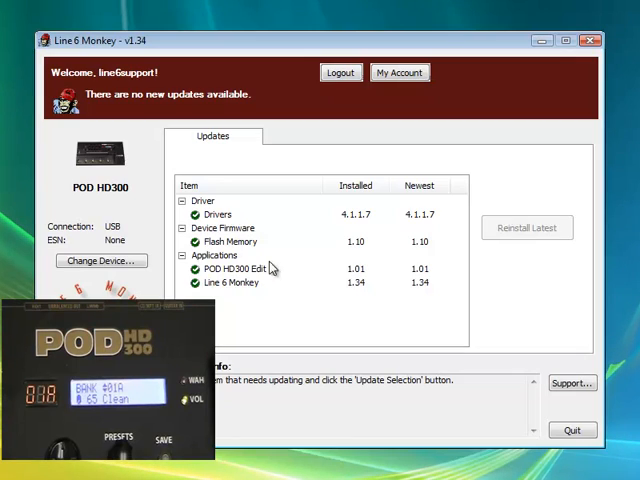
mouse_move(250, 248)
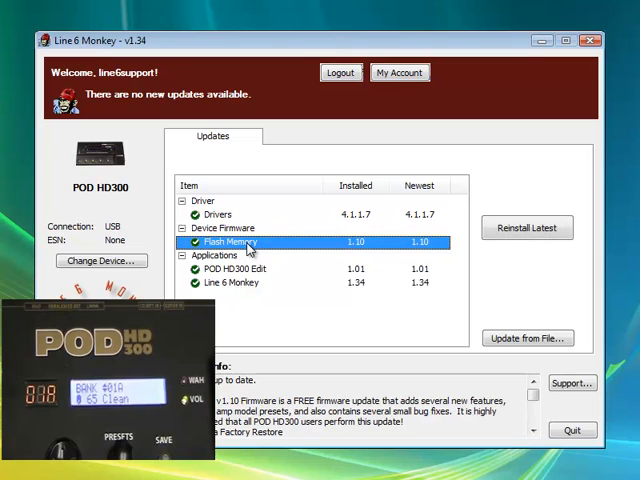
mouse_move(256, 248)
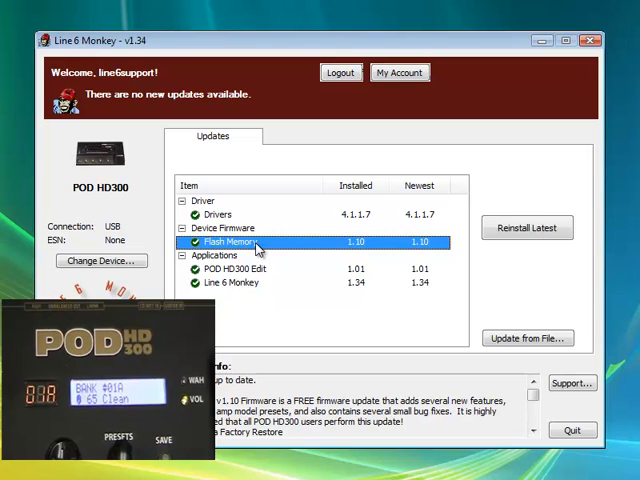
mouse_move(278, 260)
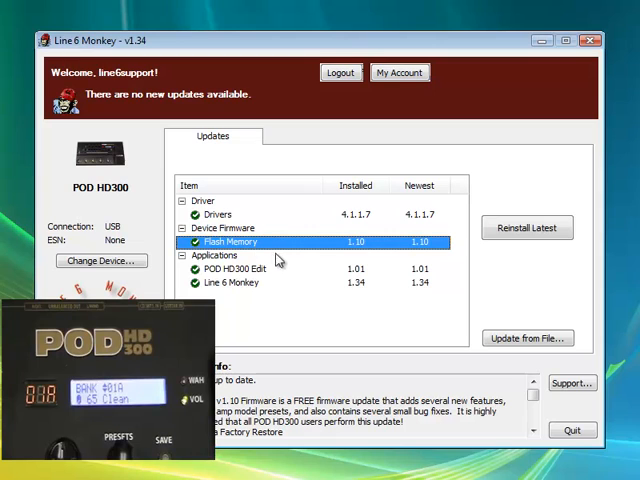
Step: Reinstall the latest flash memory, accepting the preset warning, license agreement and update confirmation
left_click(528, 228)
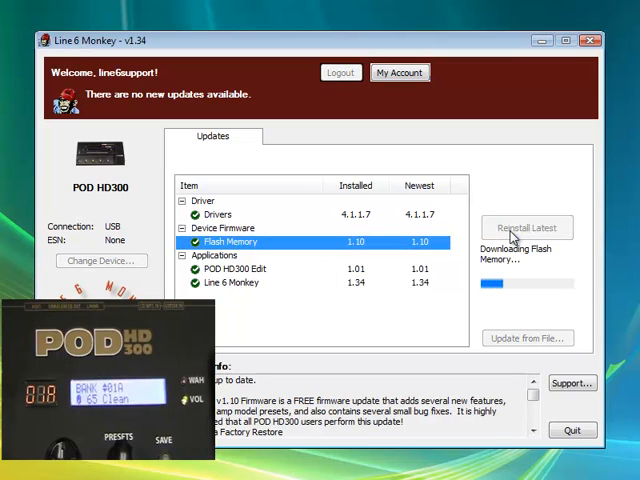
left_click(528, 228)
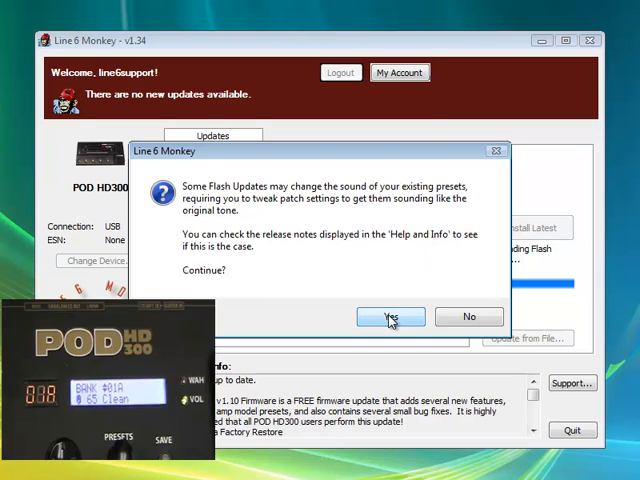
left_click(390, 316)
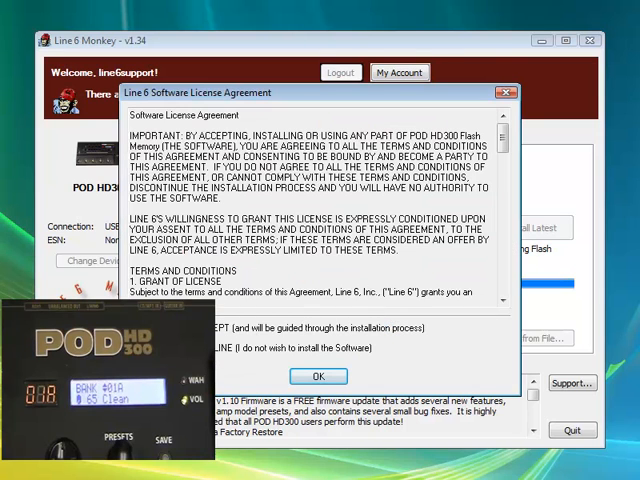
left_click(318, 376)
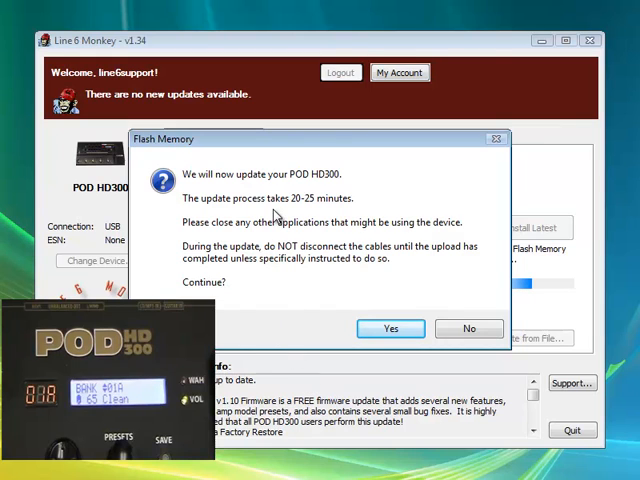
left_click(390, 328)
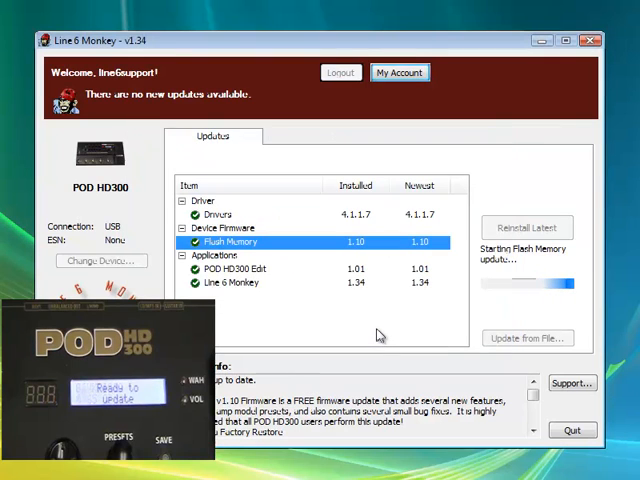